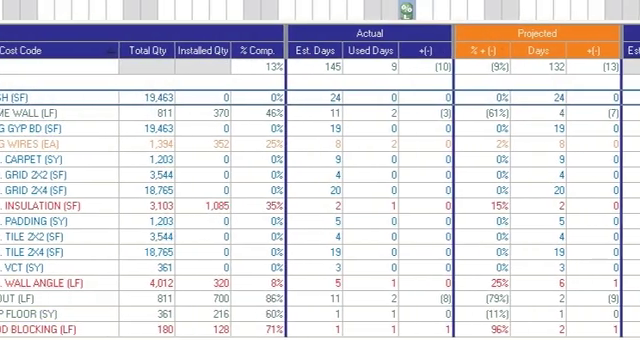
{"action": "scroll", "scroll_direction": "right", "scroll_amount": 3}
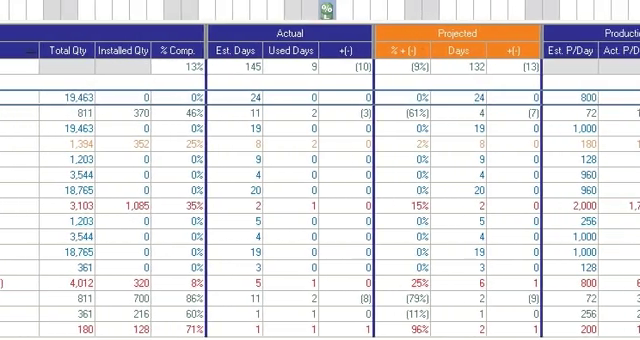